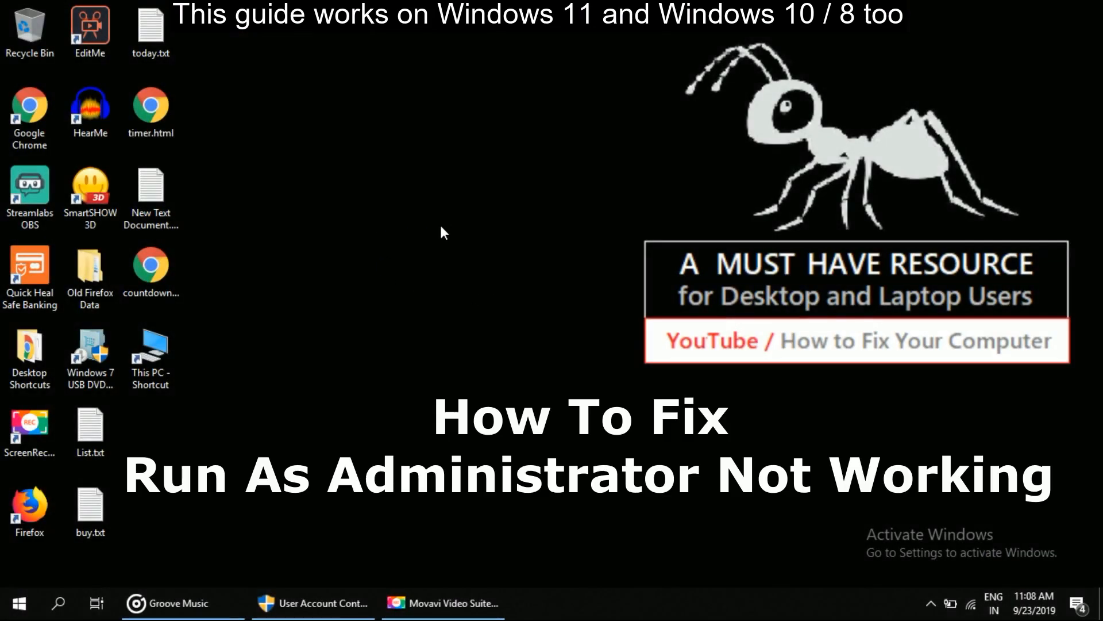
{"action": "mouse_move", "coordinate": [458, 313]}
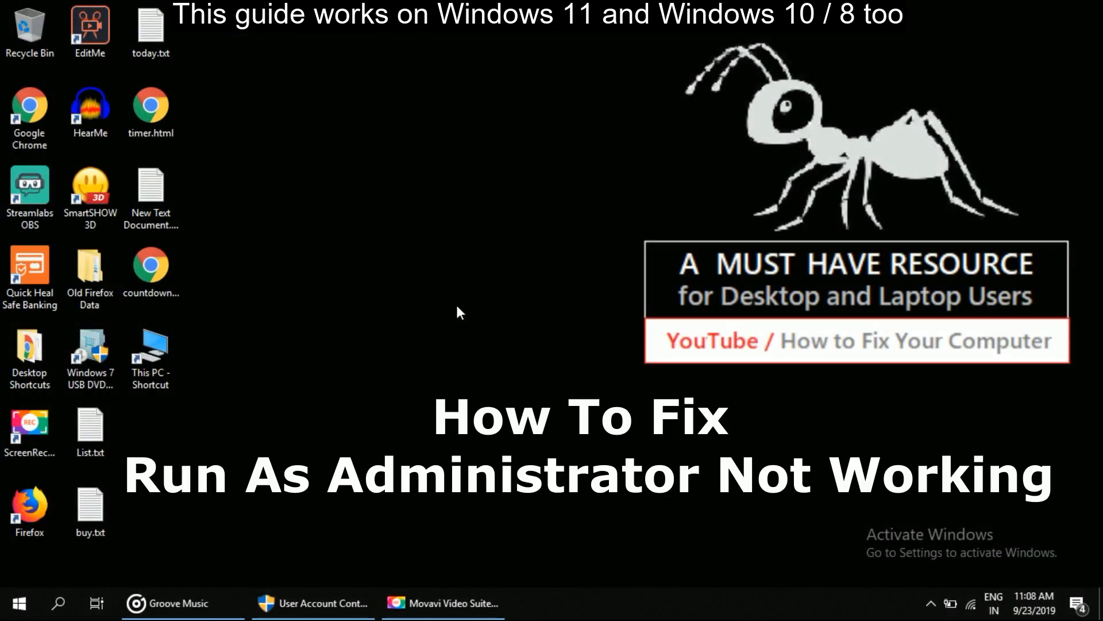
{"action": "mouse_move", "coordinate": [512, 288]}
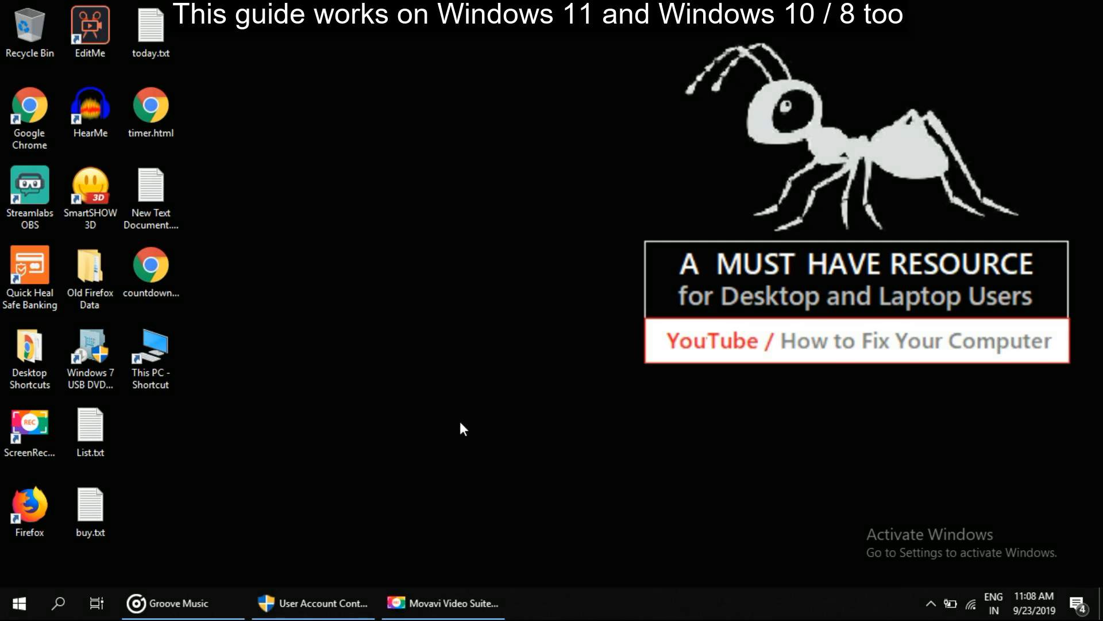
{"action": "mouse_move", "coordinate": [18, 603]}
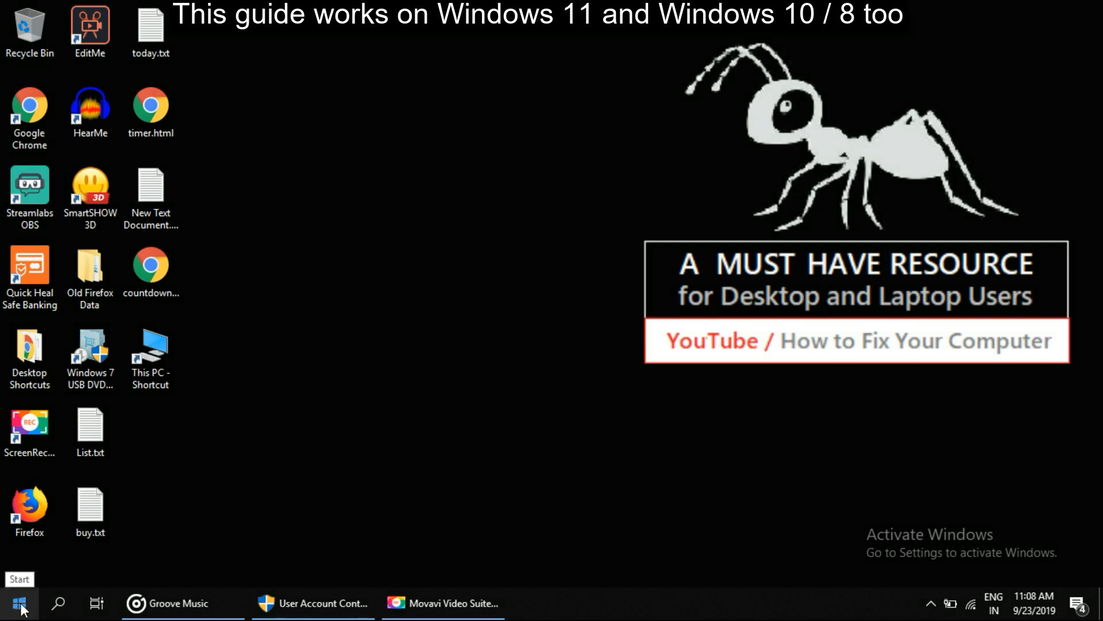
Search the Start menu for netplwiz
{"action": "left_click", "coordinate": [15, 603]}
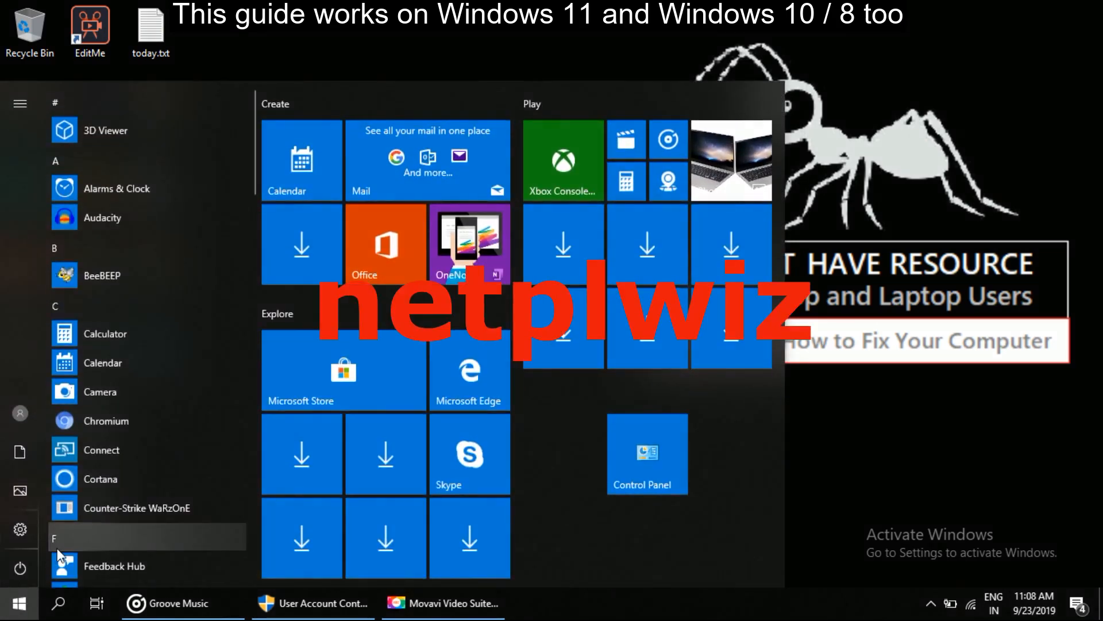
{"action": "type", "text": "netplwiz"}
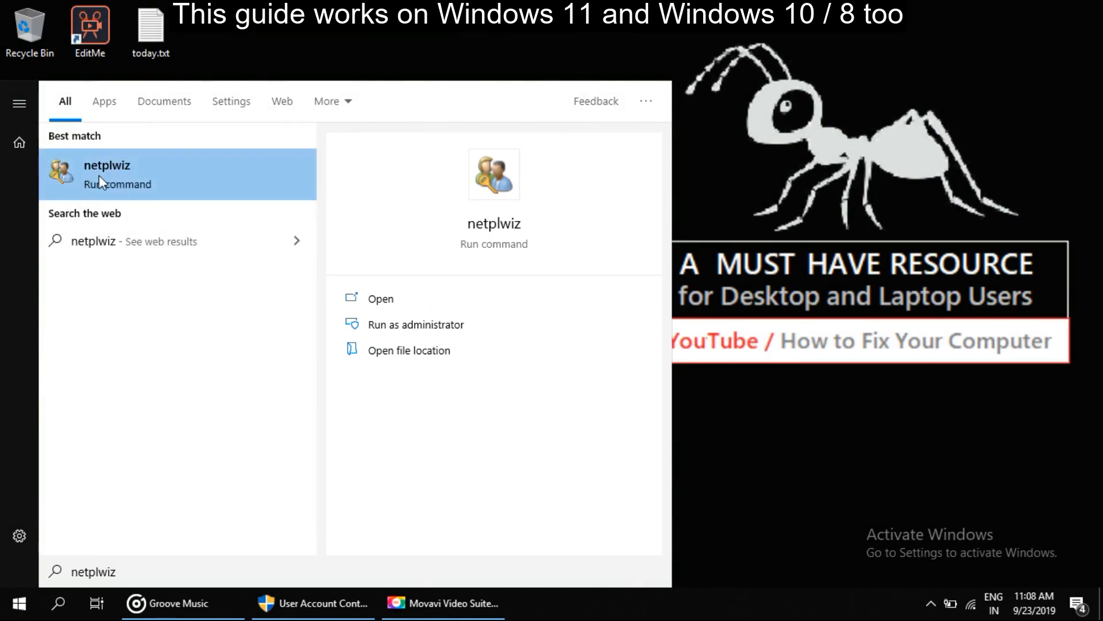
Review the Administrator account's group membership in netplwiz, then close User Accounts
{"action": "left_click", "coordinate": [107, 173]}
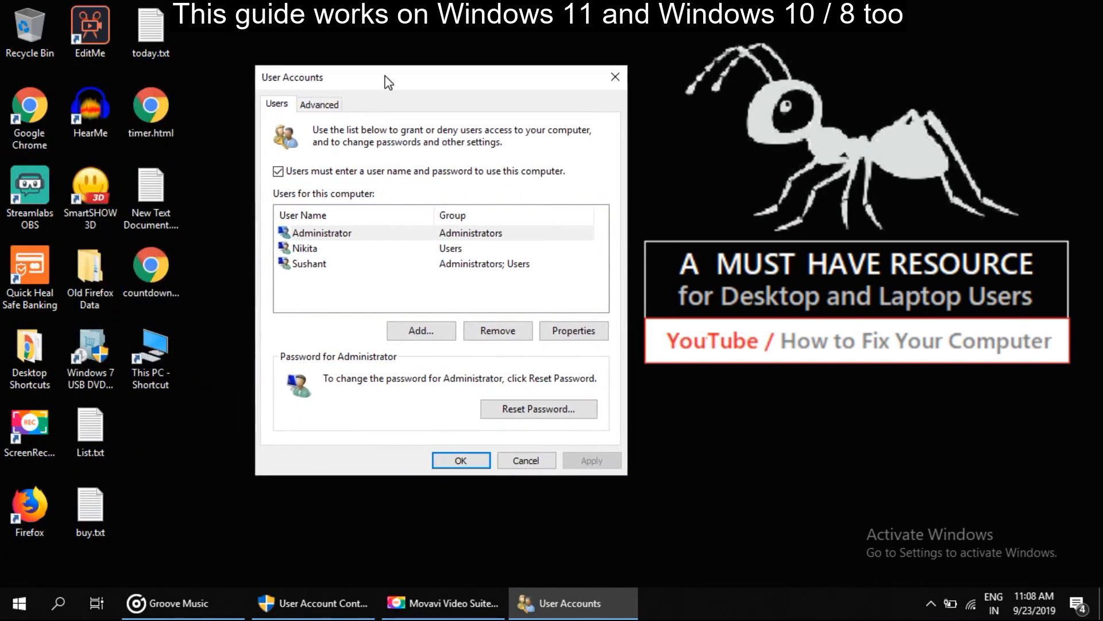
{"action": "mouse_move", "coordinate": [575, 432]}
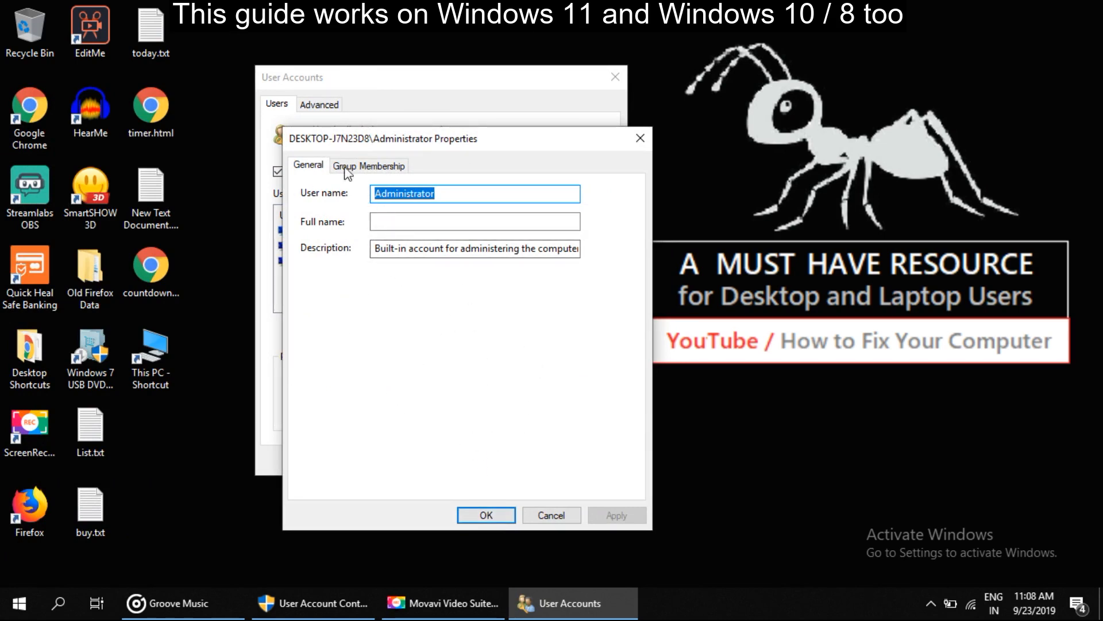
{"action": "left_click", "coordinate": [367, 166]}
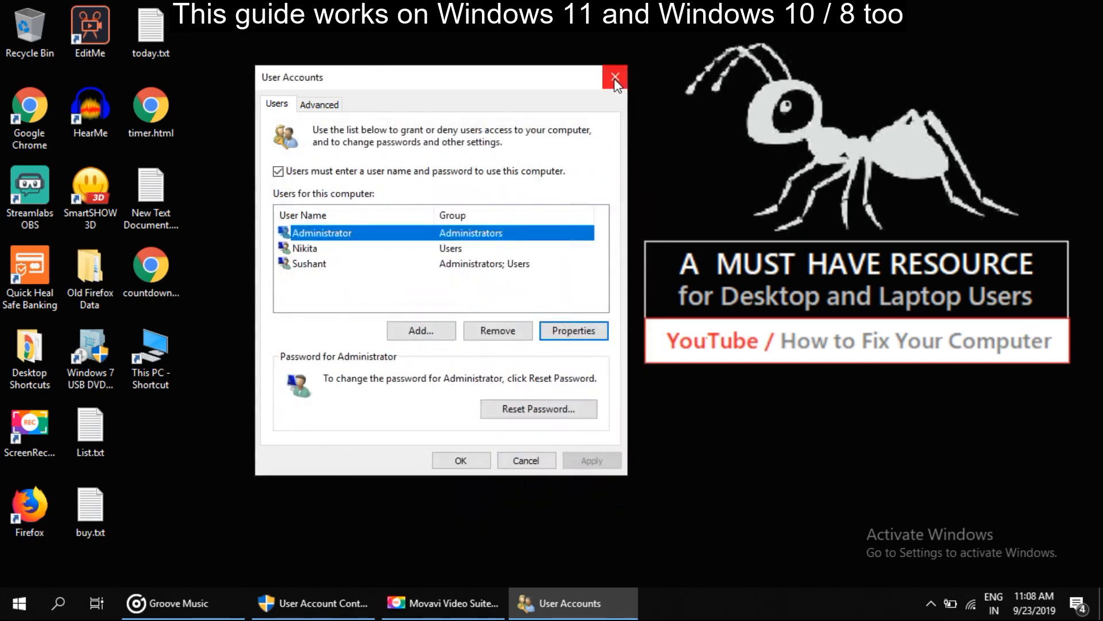
{"action": "left_click", "coordinate": [615, 77]}
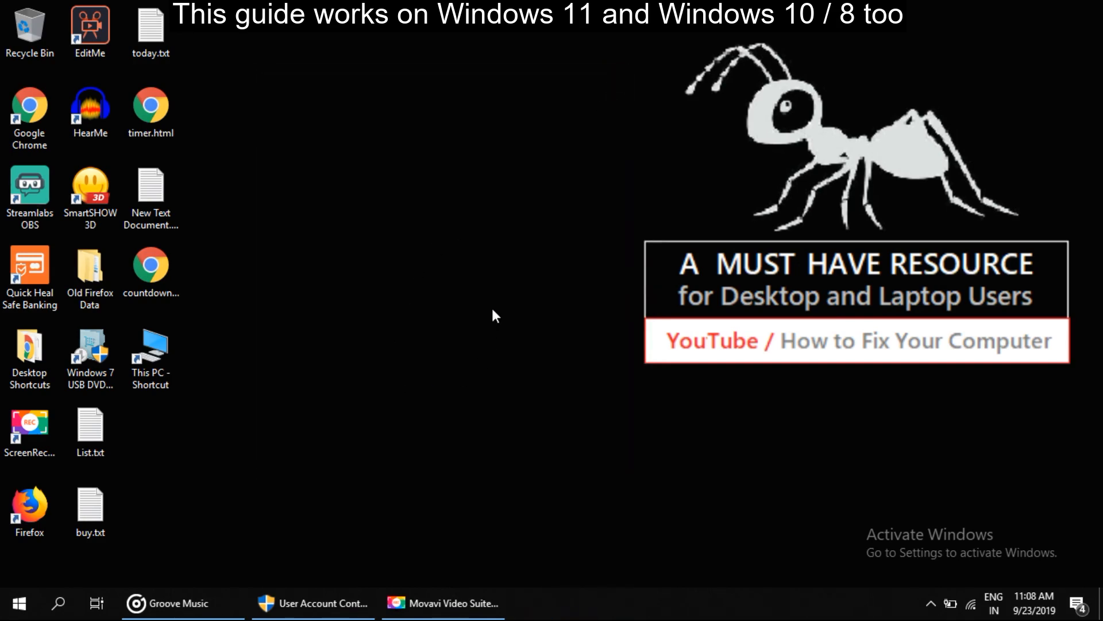
Search Start for 'user acc' and open Change User Account Control settings
{"action": "left_click", "coordinate": [18, 602]}
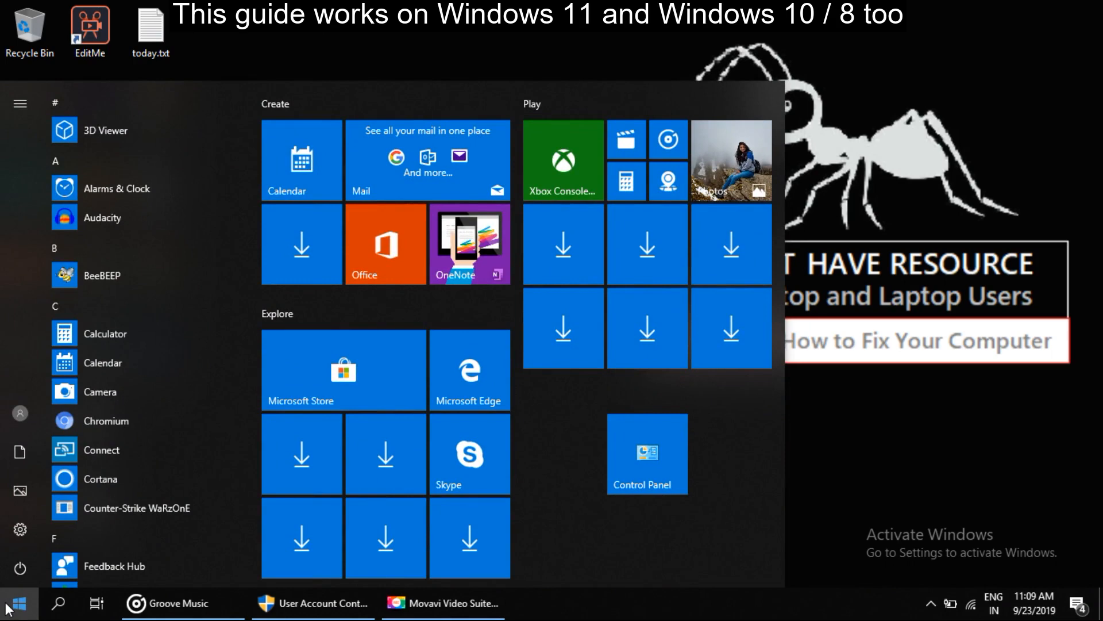
{"action": "type", "text": "user a"}
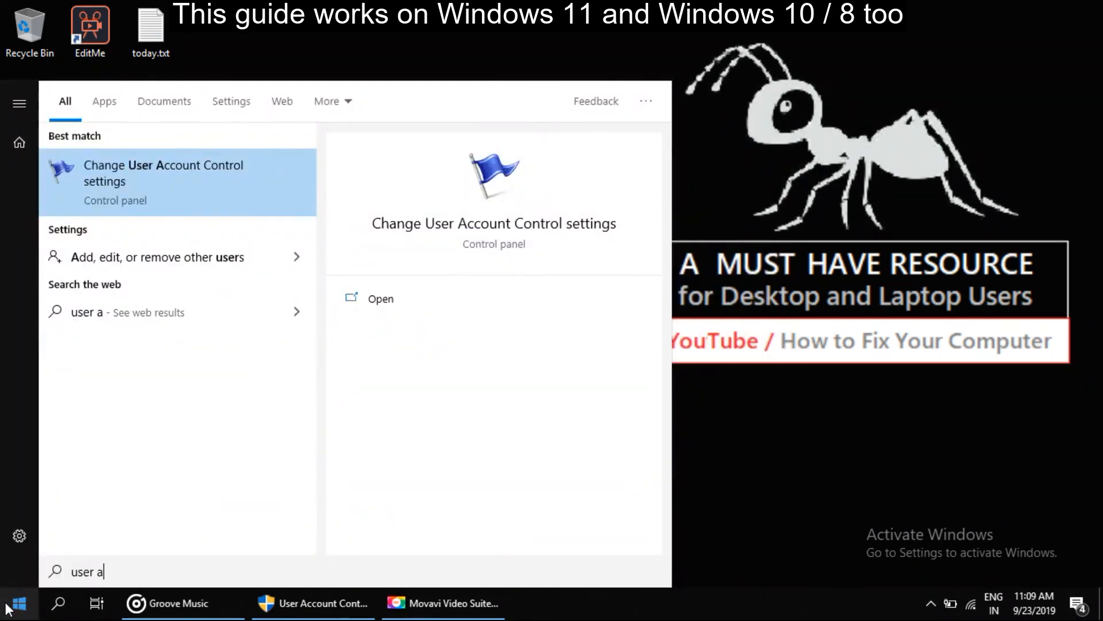
{"action": "type", "text": "cc"}
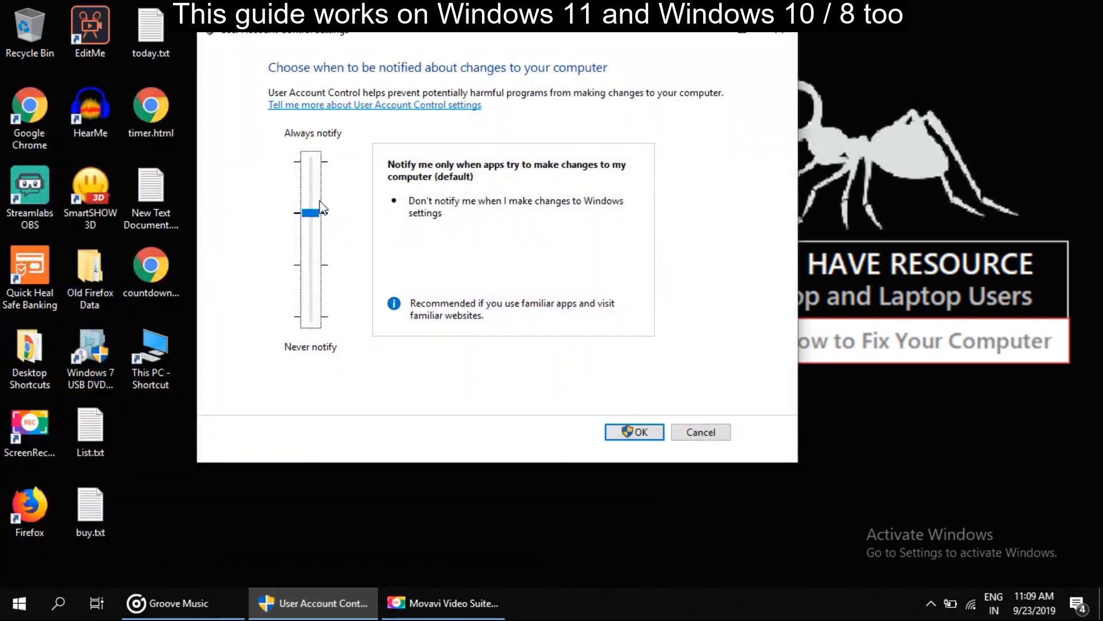
Lower the UAC slider one notch to notify without dimming the desktop, and confirm
{"action": "left_click_drag", "start_coordinate": [310, 211], "coordinate": [311, 214]}
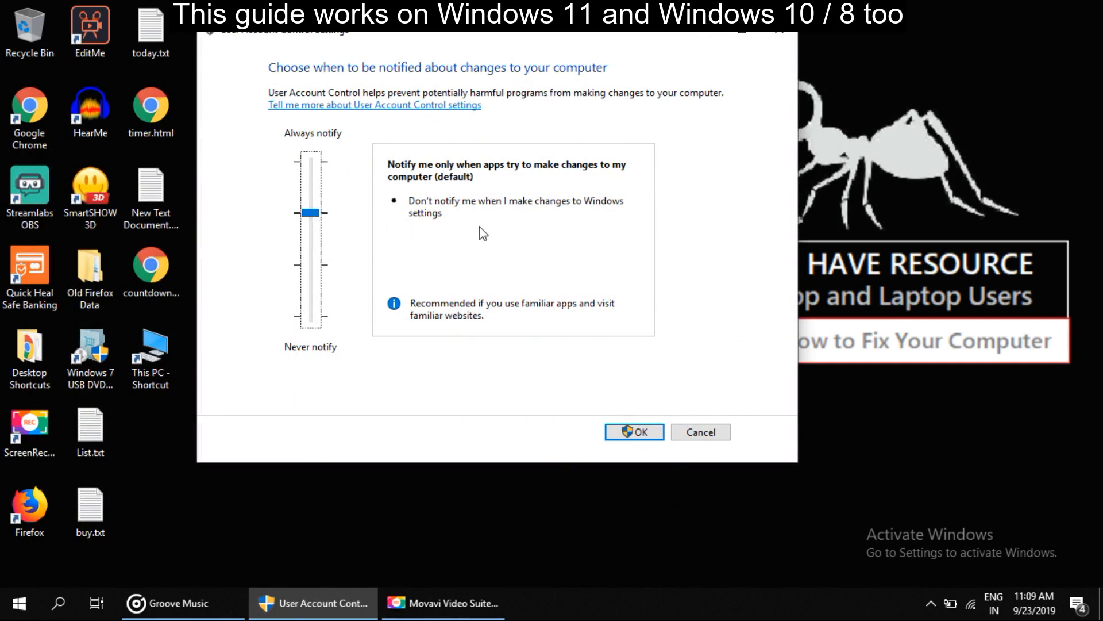
{"action": "left_click_drag", "start_coordinate": [311, 213], "coordinate": [311, 265]}
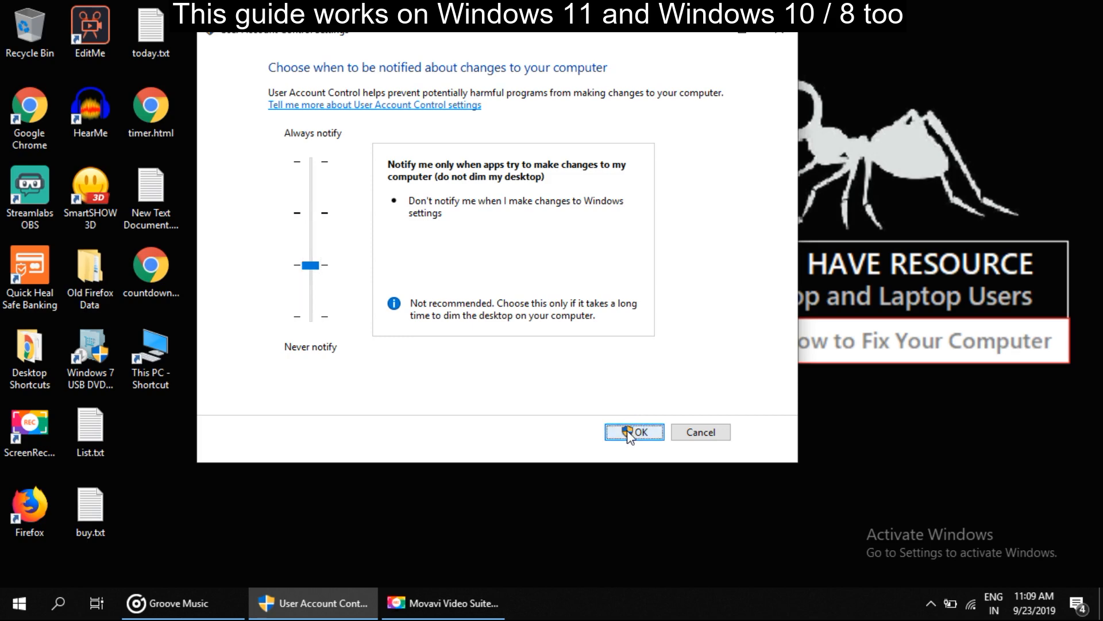
{"action": "left_click", "coordinate": [632, 431]}
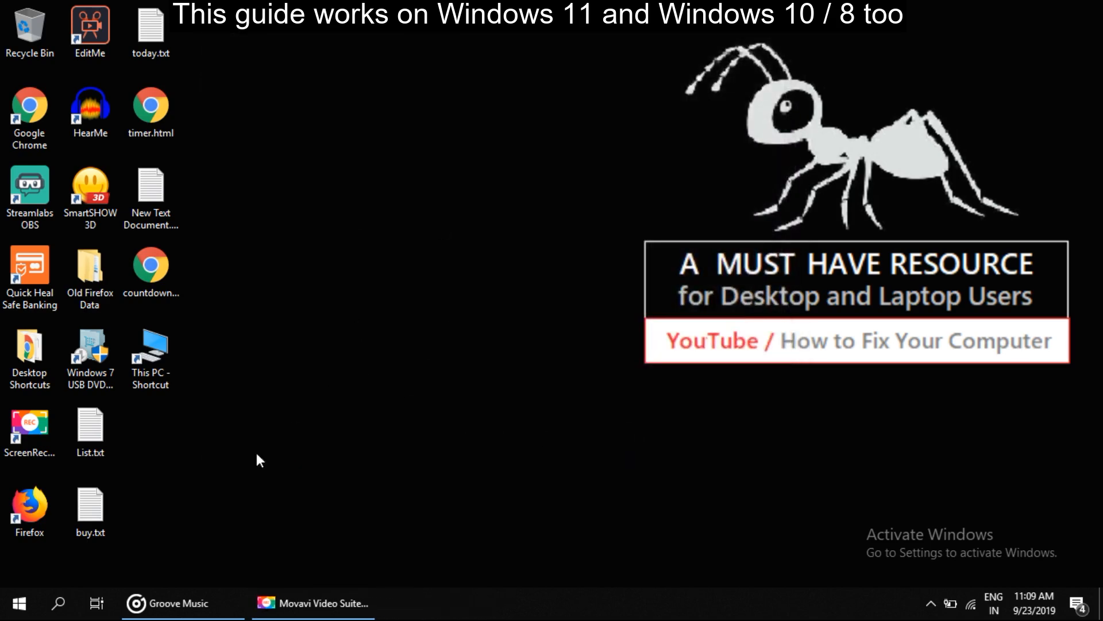
Open Command Prompt from the Start menu
{"action": "left_click", "coordinate": [18, 602]}
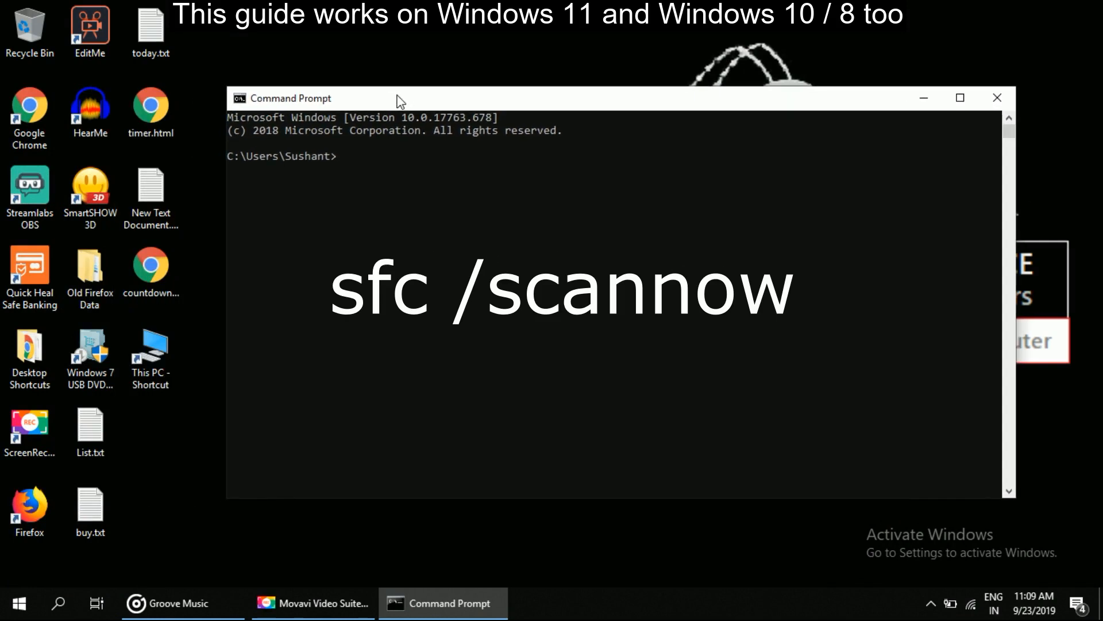
Type 'sfc /scannow' at the prompt, close Command Prompt, and open the desktop menu
{"action": "type", "text": "sfc"}
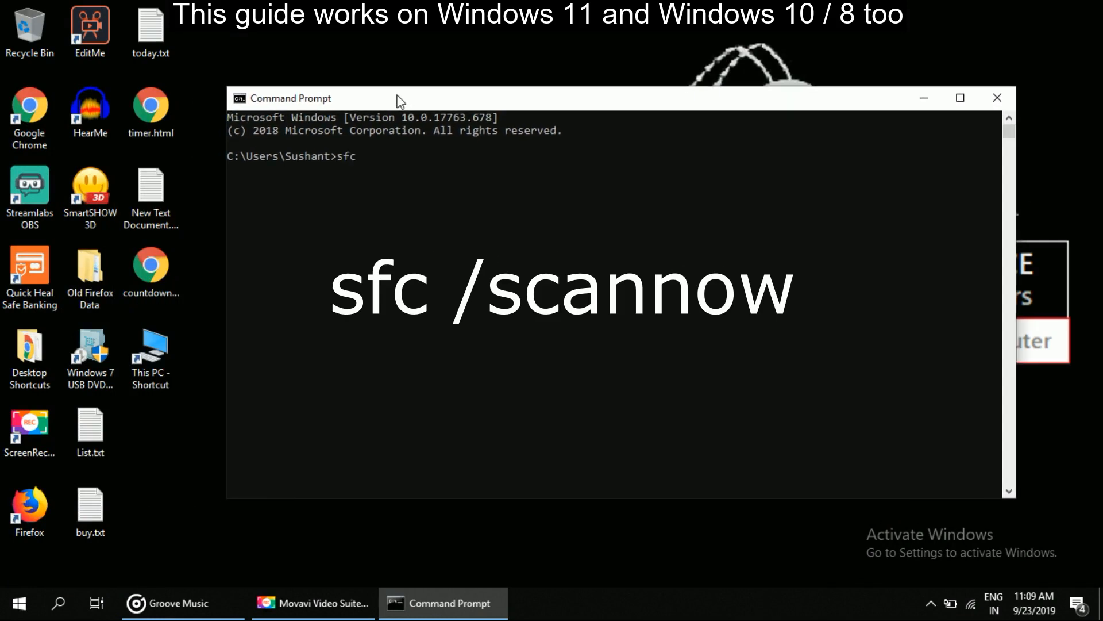
{"action": "type", "text": "/s"}
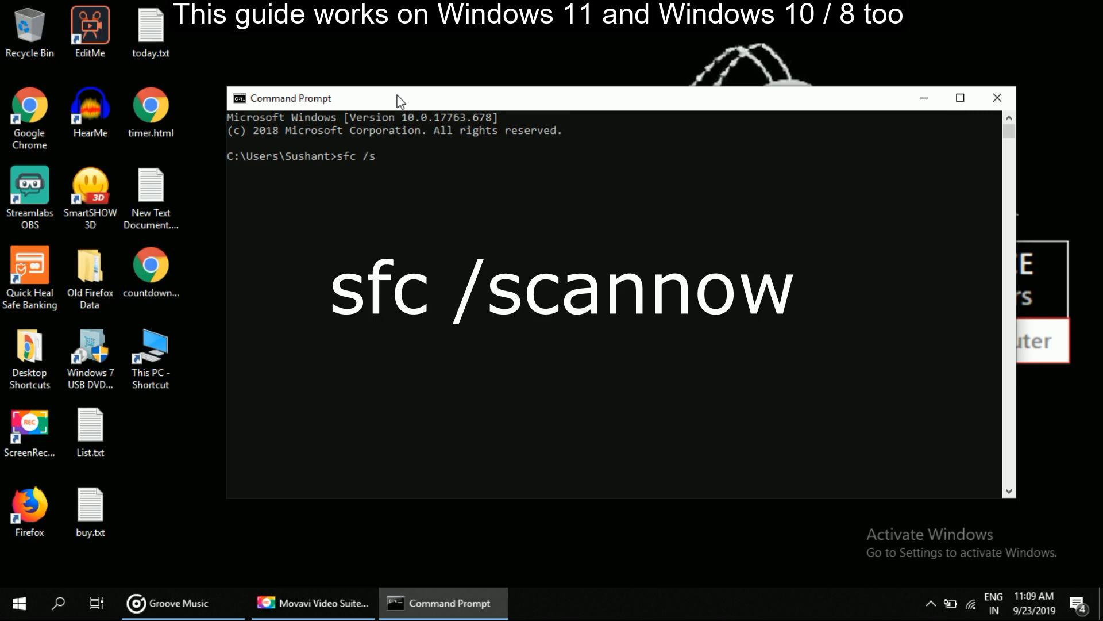
{"action": "type", "text": "cannow"}
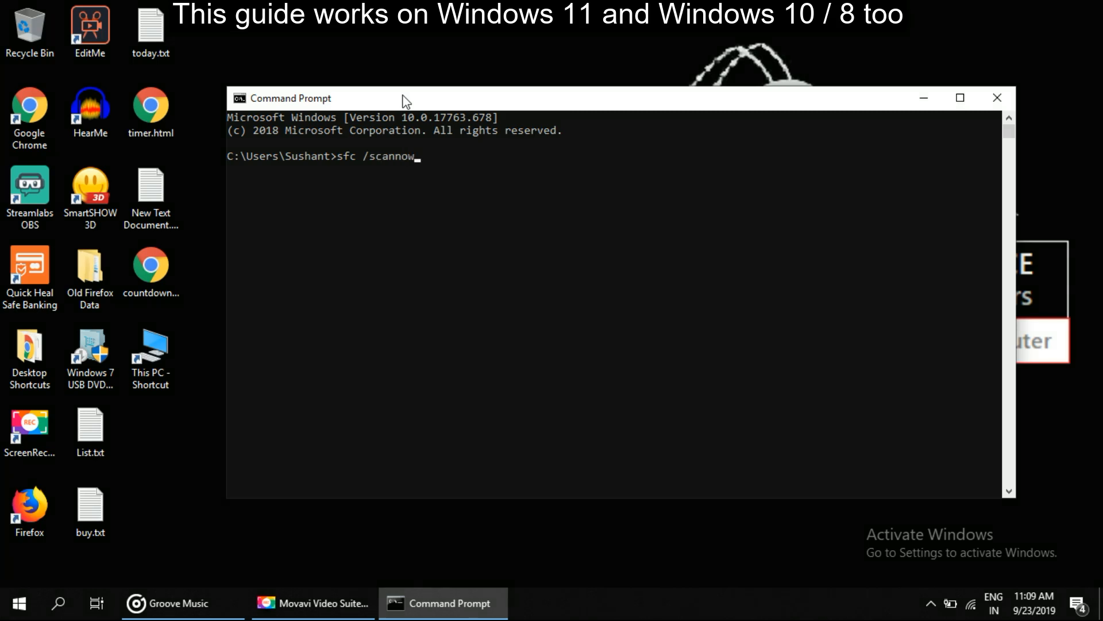
{"action": "mouse_move", "coordinate": [443, 147]}
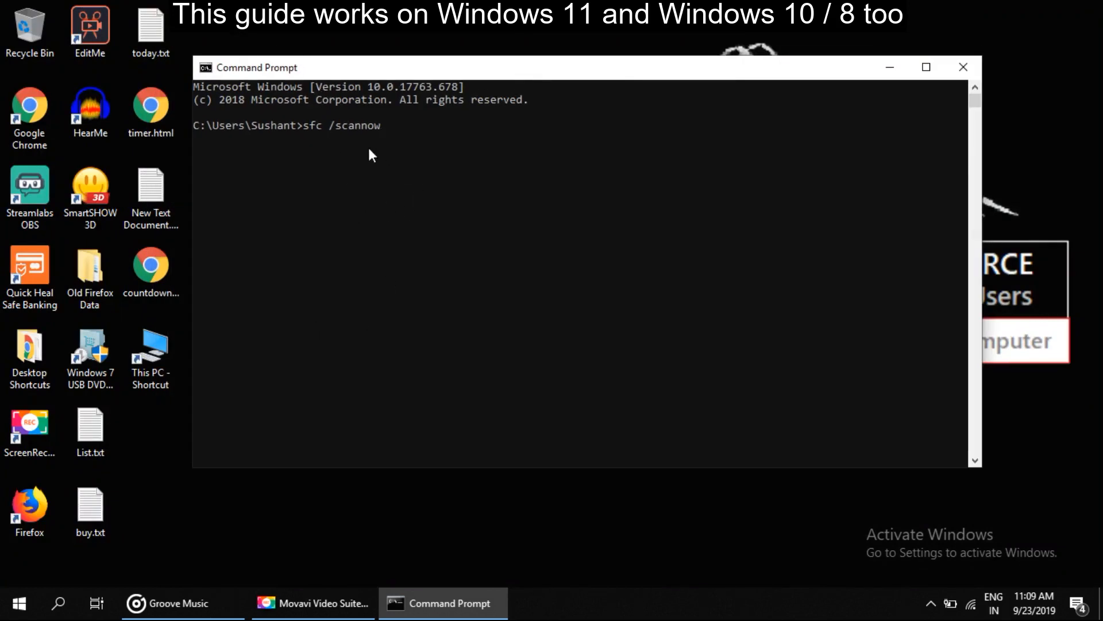
{"action": "left_click", "coordinate": [963, 66]}
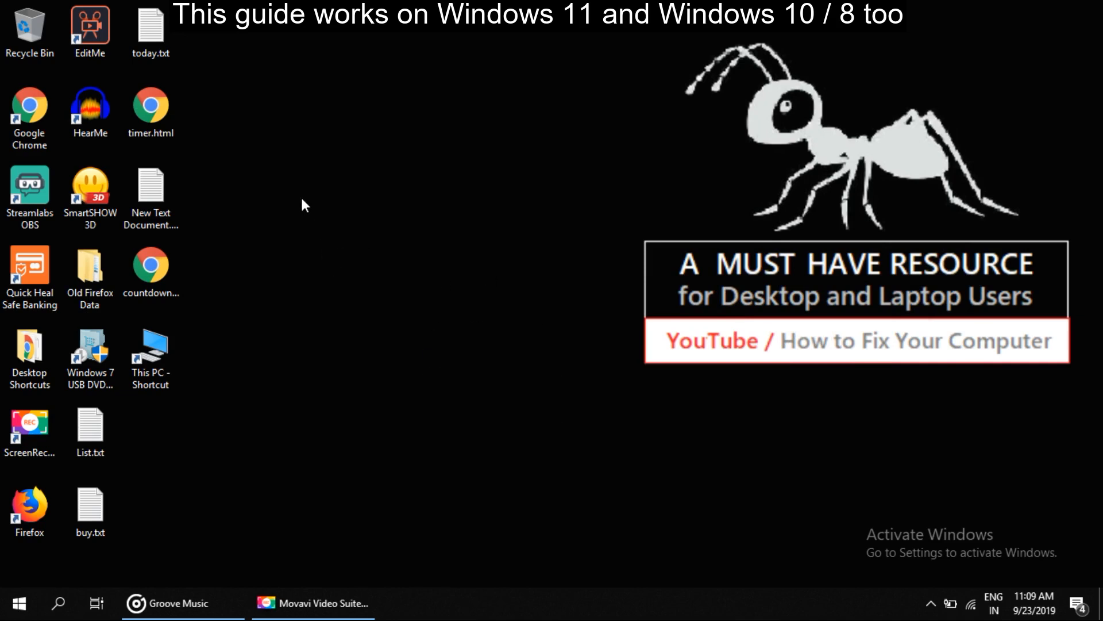
{"action": "right_click", "coordinate": [303, 204]}
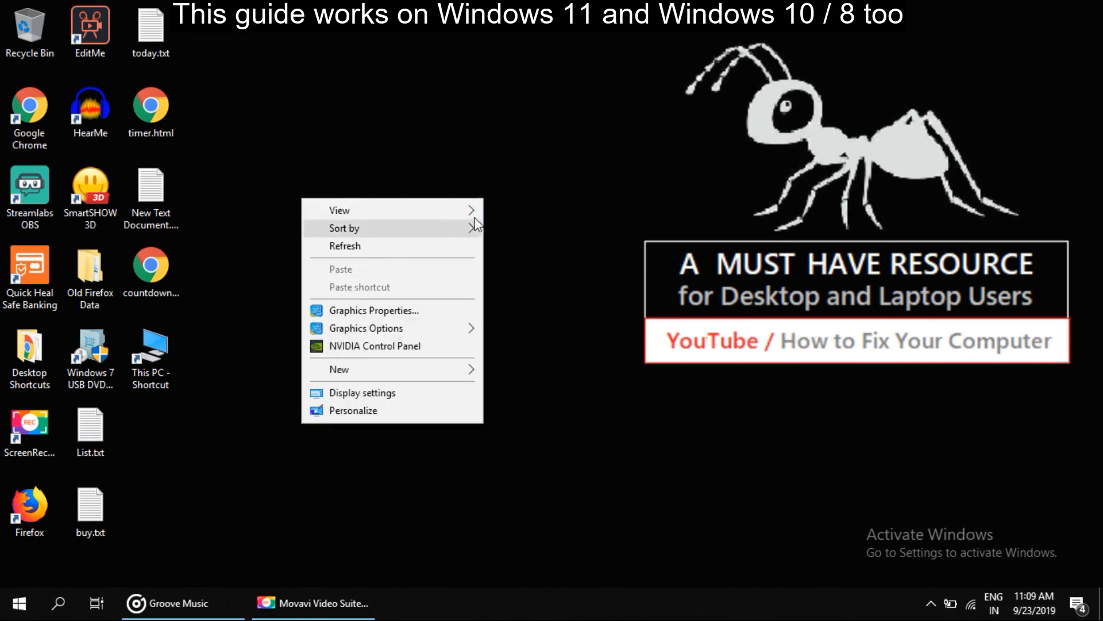